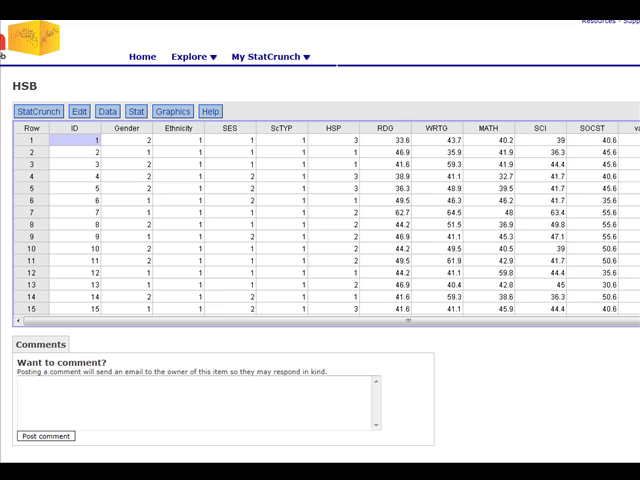
- Open Data > Sample columns for the HSB table with RDG, WRTG, MATH, SCI and SOCST selected
{"action": "scroll", "scroll_direction": "down", "scroll_amount": 3}
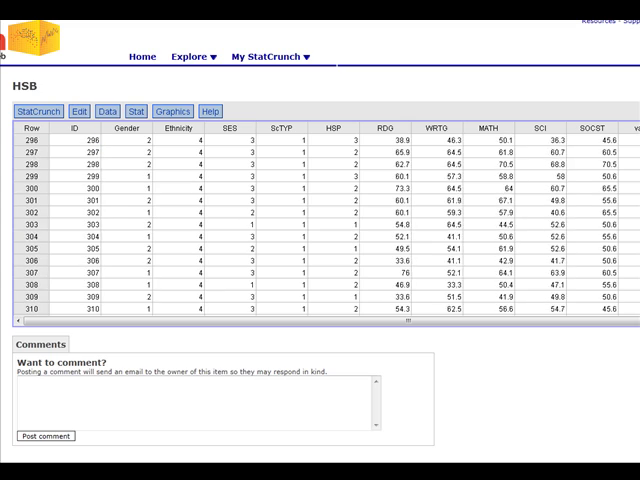
{"action": "scroll", "scroll_direction": "down", "scroll_amount": 3}
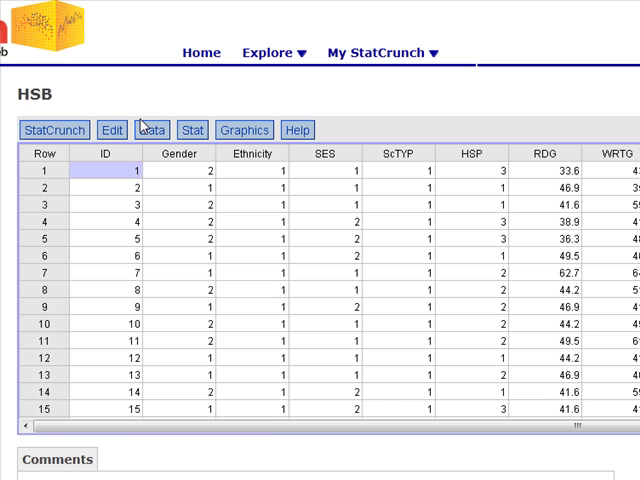
{"action": "left_click", "coordinate": [152, 130]}
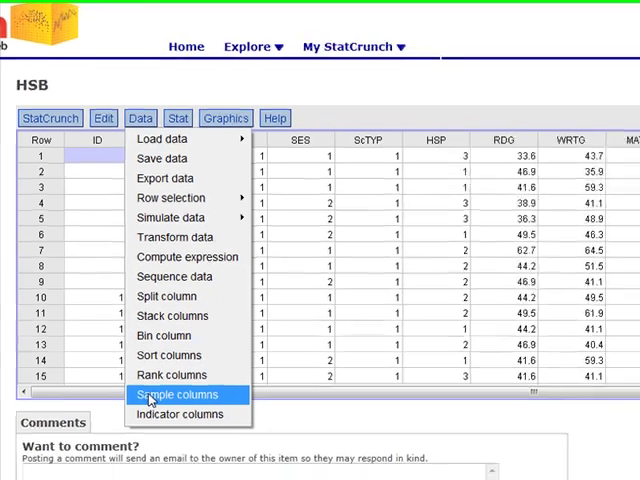
{"action": "left_click", "coordinate": [176, 394]}
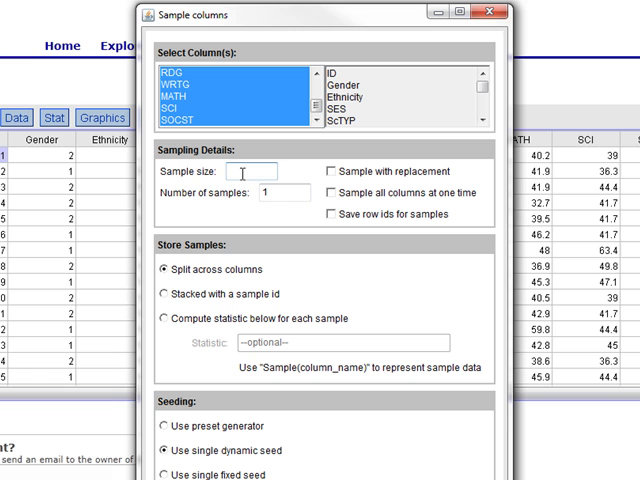
- Enter a sample size of 30, leaving with-replacement unchecked and Split across columns kept
{"action": "type", "text": "30"}
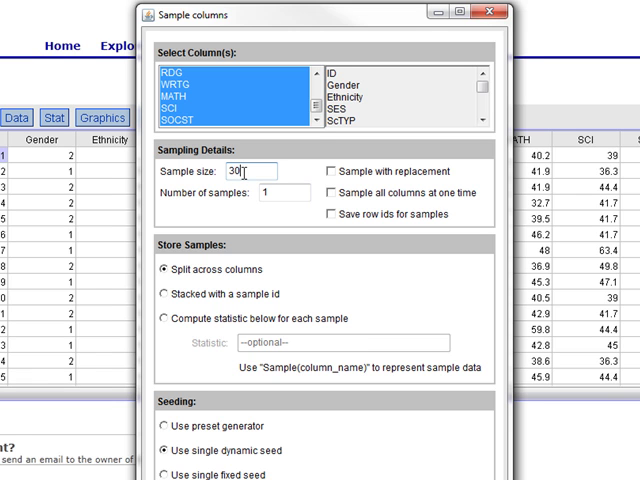
{"action": "mouse_move", "coordinate": [300, 208]}
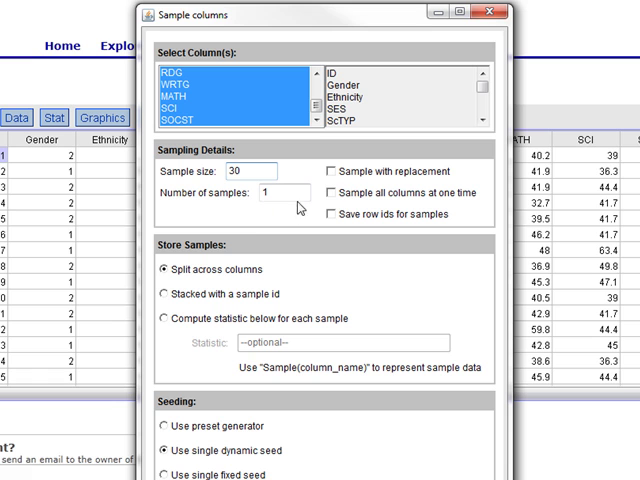
{"action": "mouse_move", "coordinate": [360, 184]}
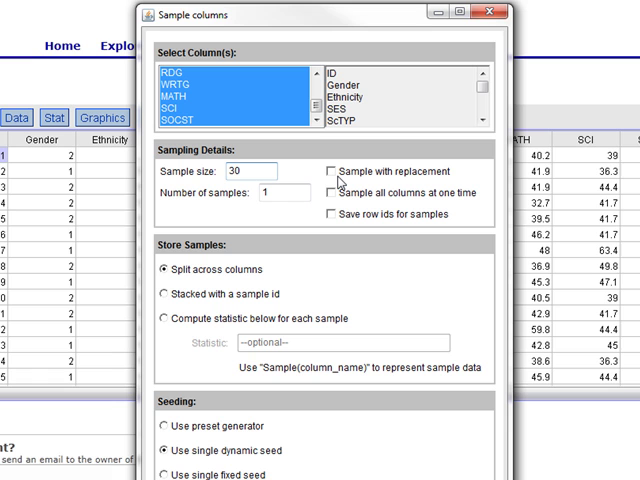
{"action": "mouse_move", "coordinate": [424, 176]}
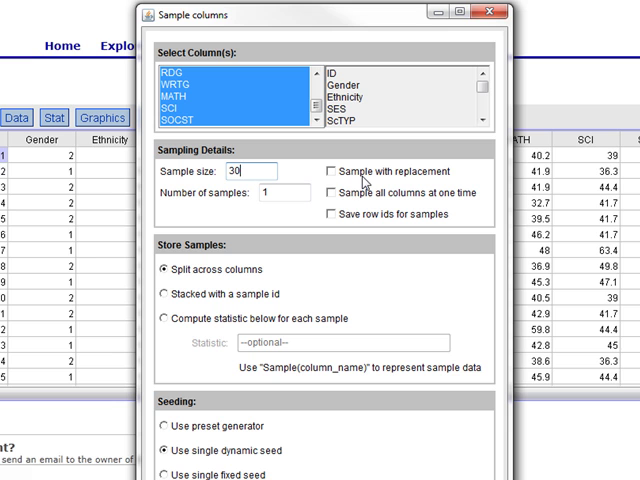
{"action": "mouse_move", "coordinate": [288, 288]}
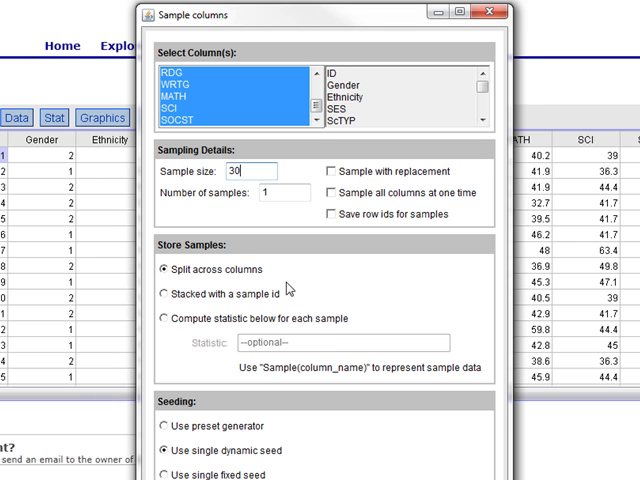
{"action": "mouse_move", "coordinate": [248, 252]}
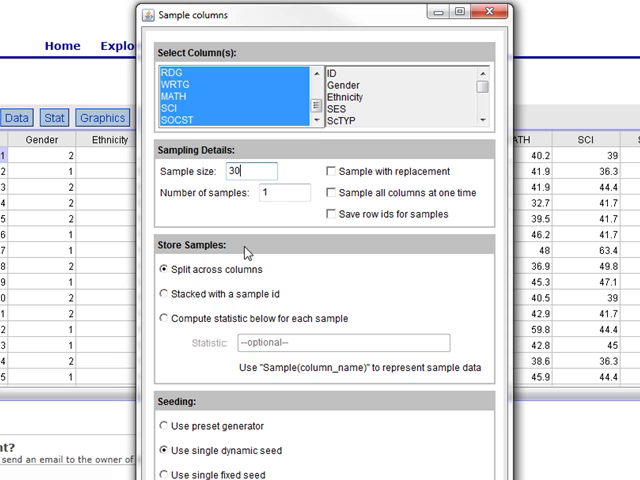
{"action": "mouse_move", "coordinate": [352, 298]}
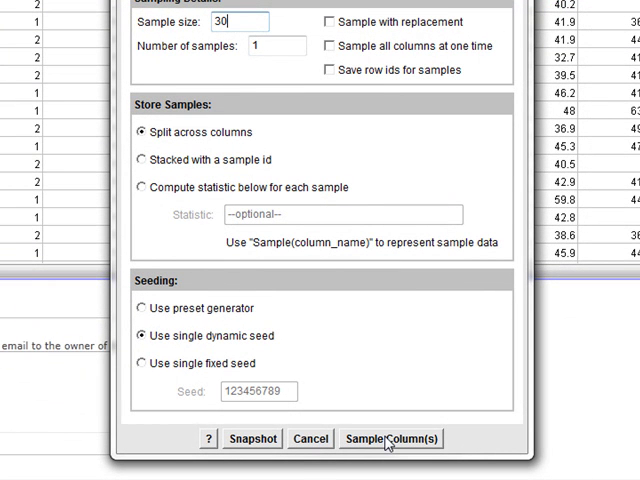
- Run Sample Column(s) to add the 30-row Sample() columns, then close the output window
{"action": "left_click", "coordinate": [390, 434]}
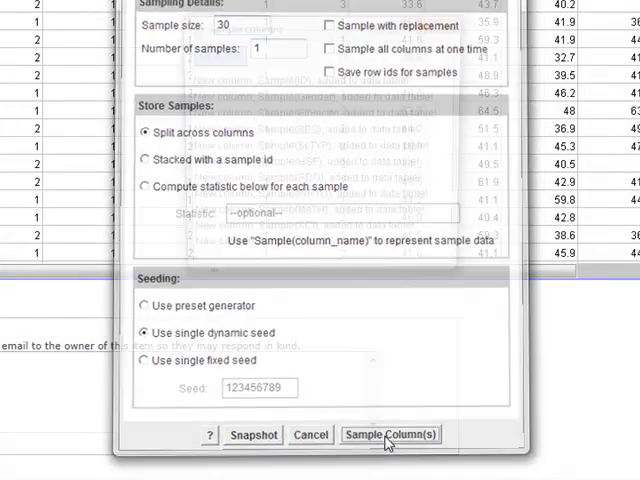
{"action": "left_click", "coordinate": [392, 434]}
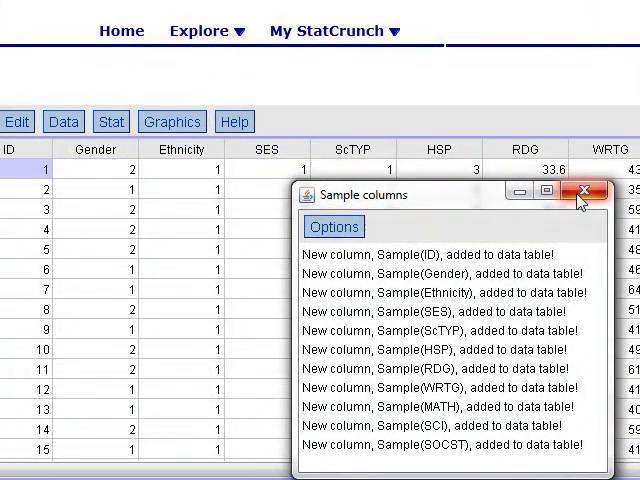
{"action": "left_click", "coordinate": [584, 192]}
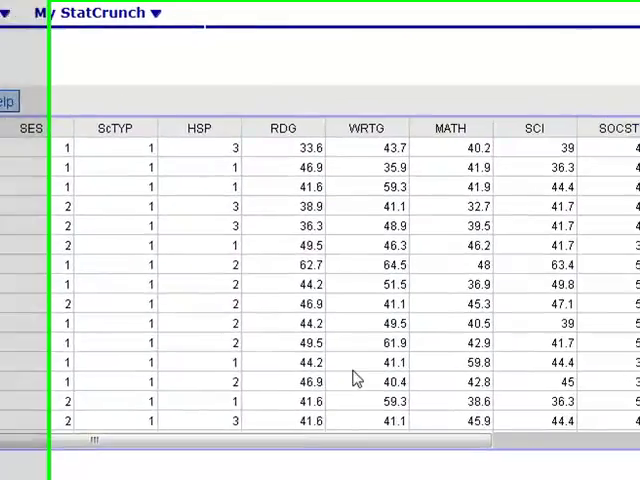
{"action": "scroll", "scroll_direction": "right", "scroll_amount": 3}
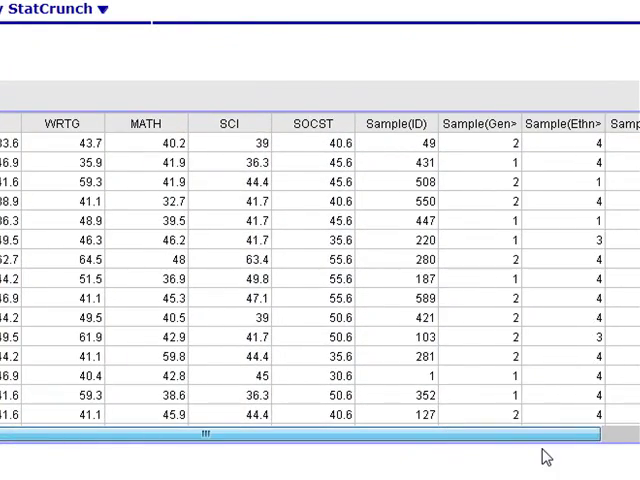
{"action": "scroll", "scroll_direction": "right", "scroll_amount": 3}
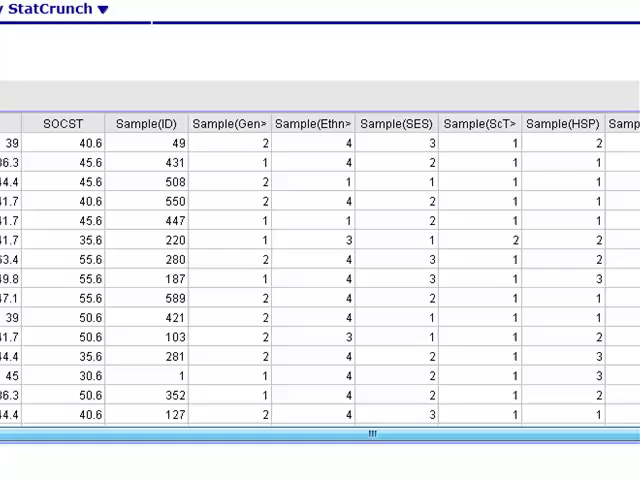
{"action": "scroll", "scroll_direction": "right", "scroll_amount": 3}
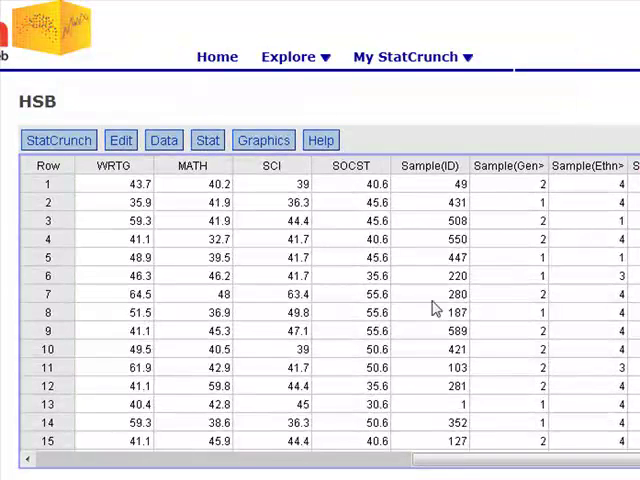
{"action": "mouse_move", "coordinate": [434, 192]}
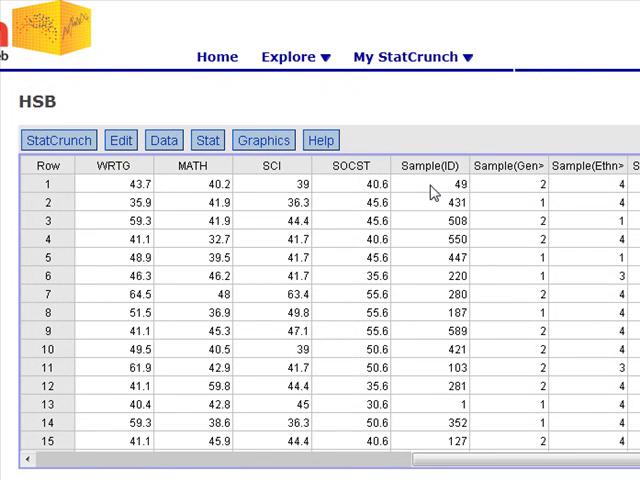